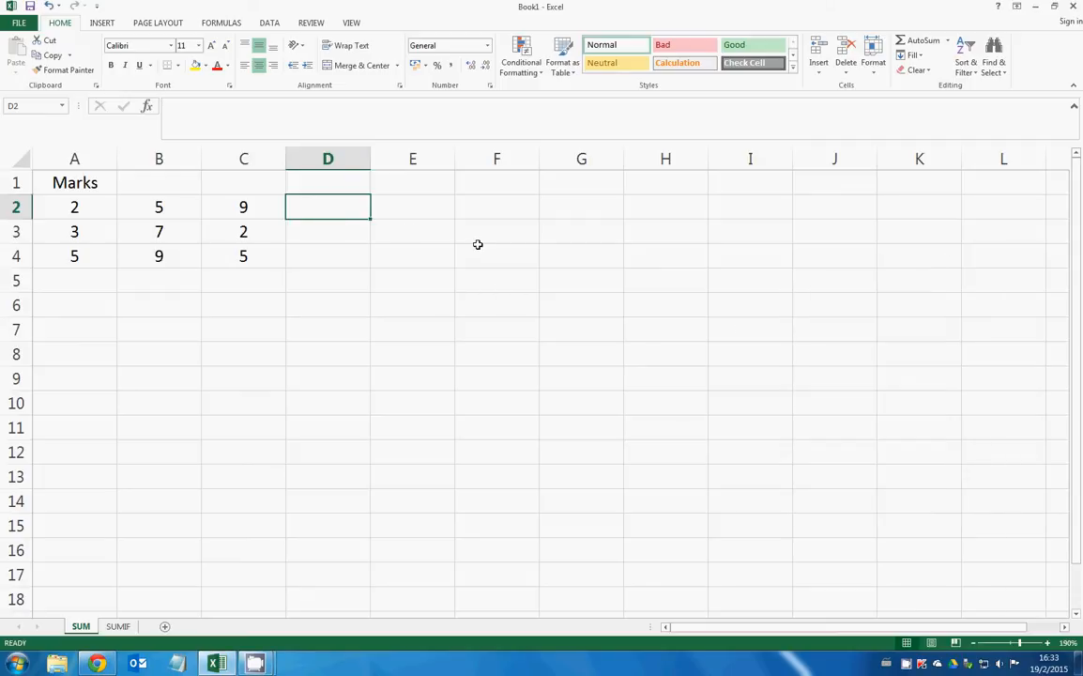
mouse_move(467, 237)
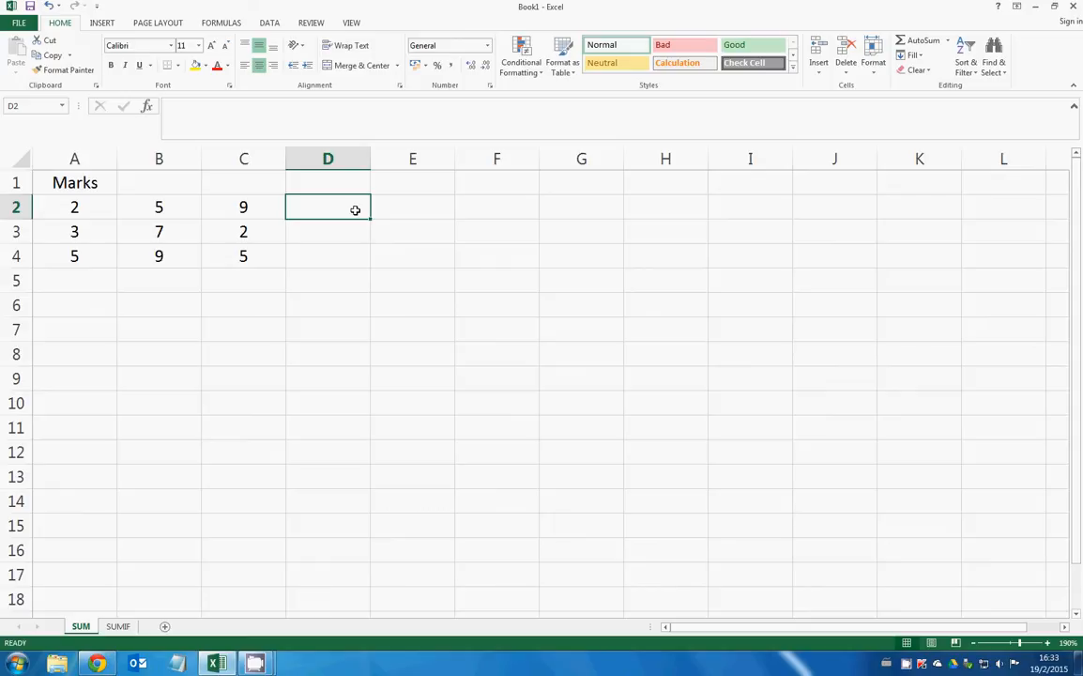
mouse_move(544, 221)
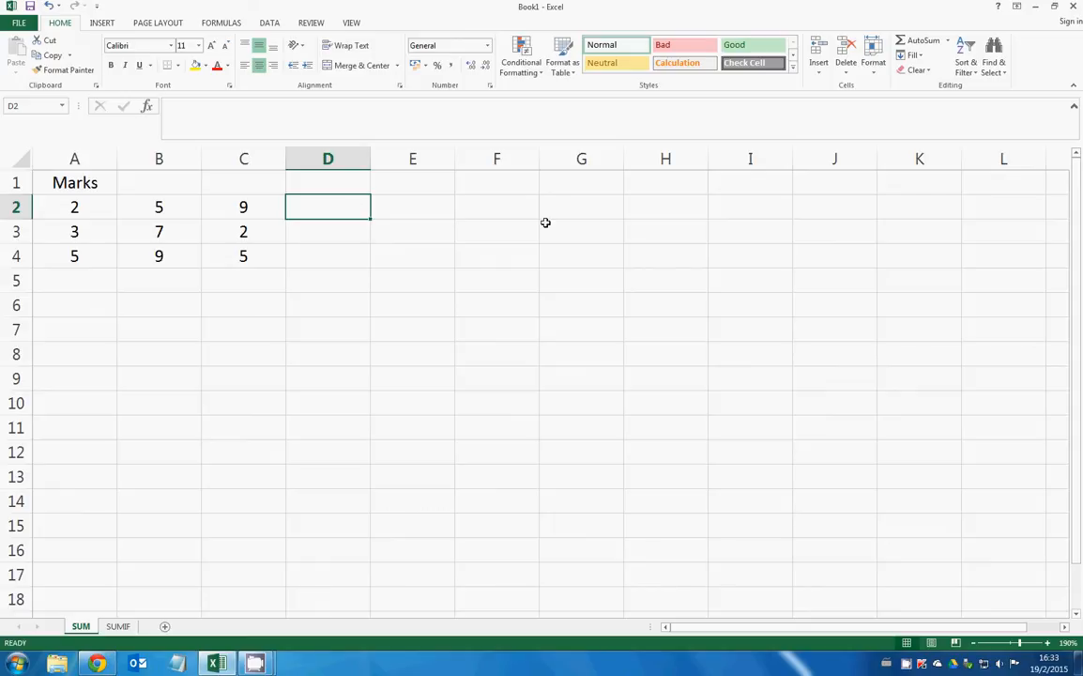
Step: Enter =SUM(A2,B2,C2) in D2 so row 2's marks total 16
type("=")
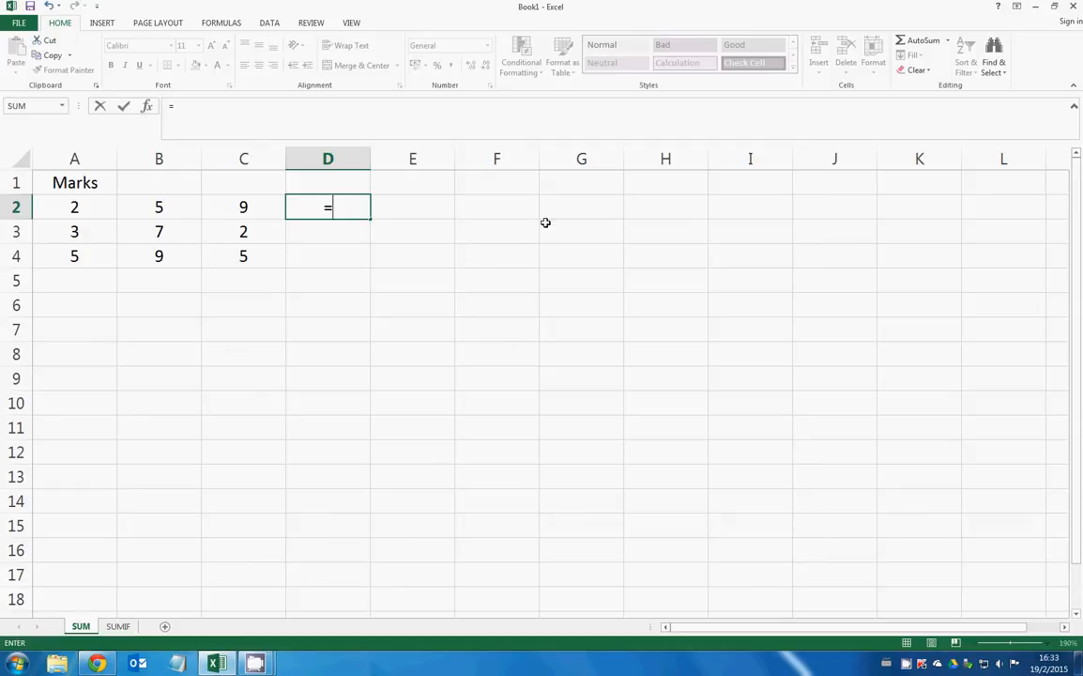
type("SUM(")
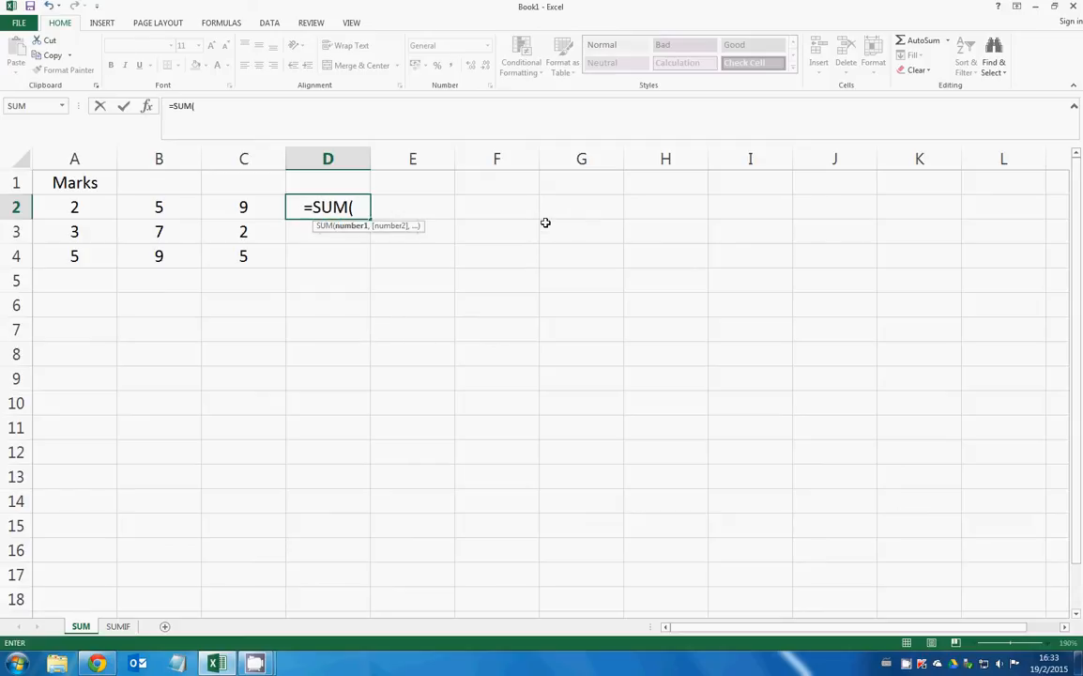
left_click(75, 206)
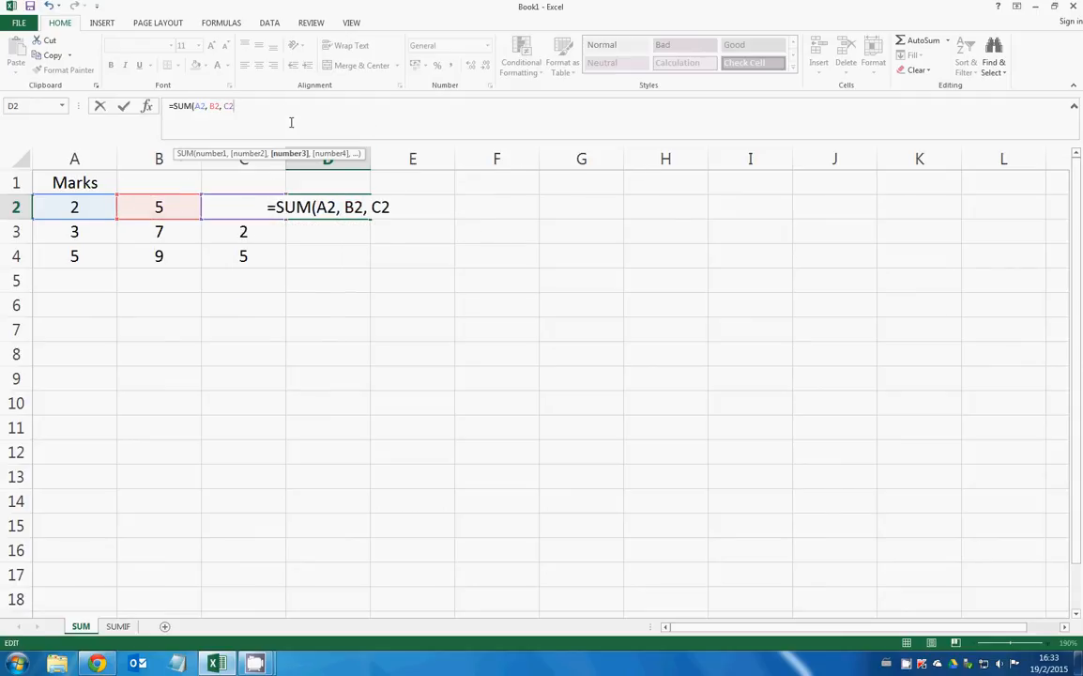
key("Enter")
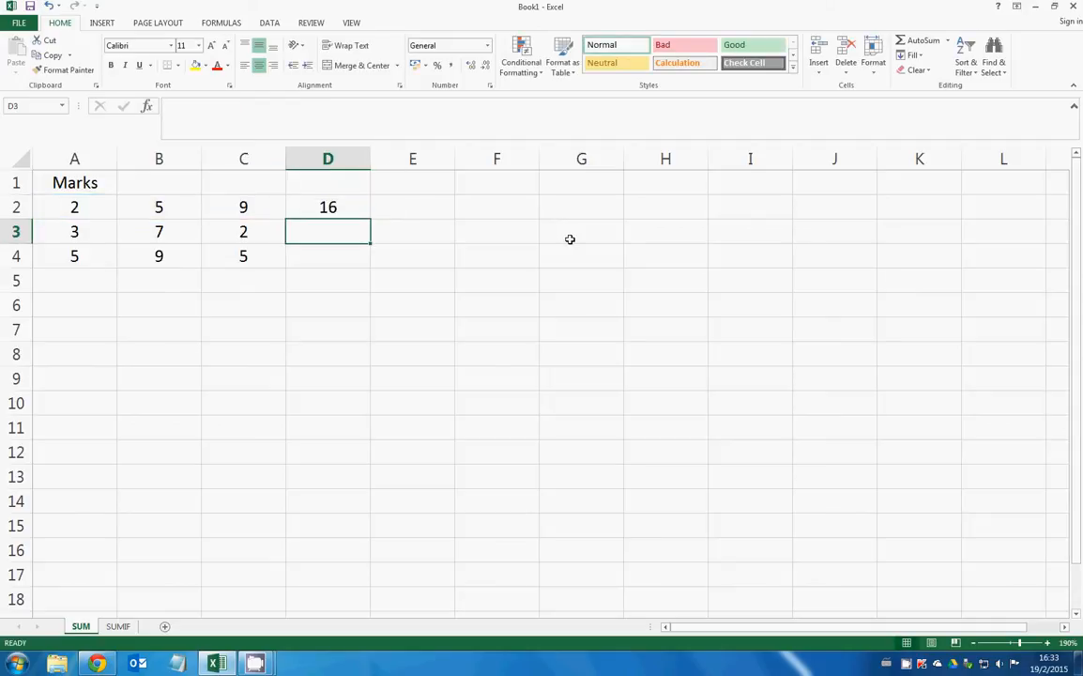
Step: Enter =SUM(A3,B3,C3) in D3 so row 3's marks total 12
type("=SUM")
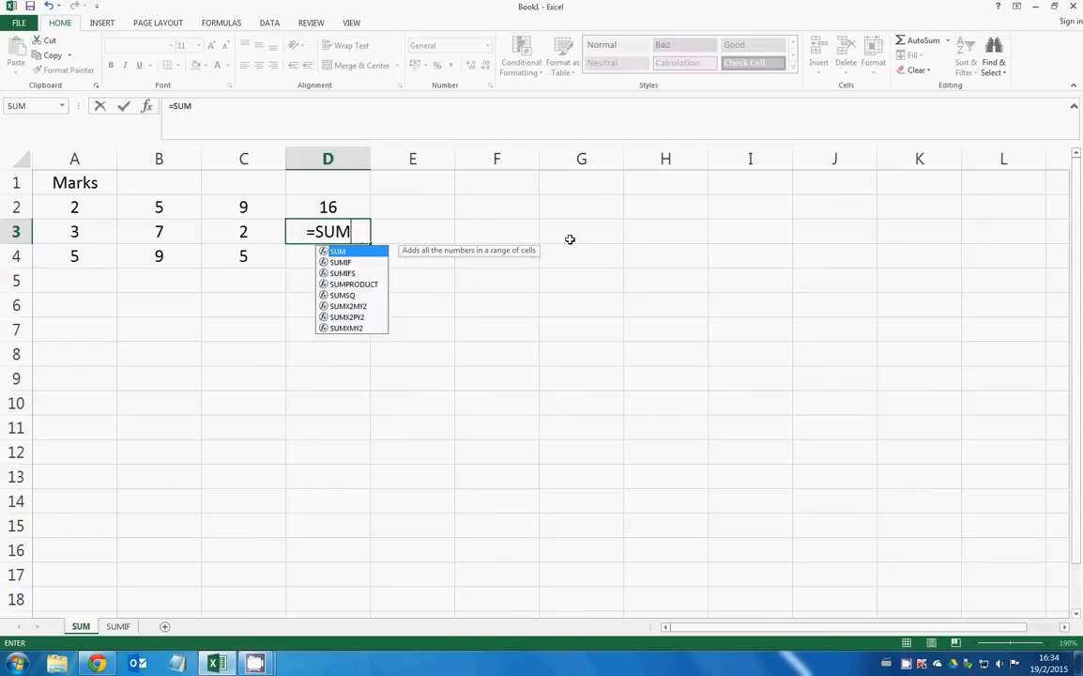
type("(")
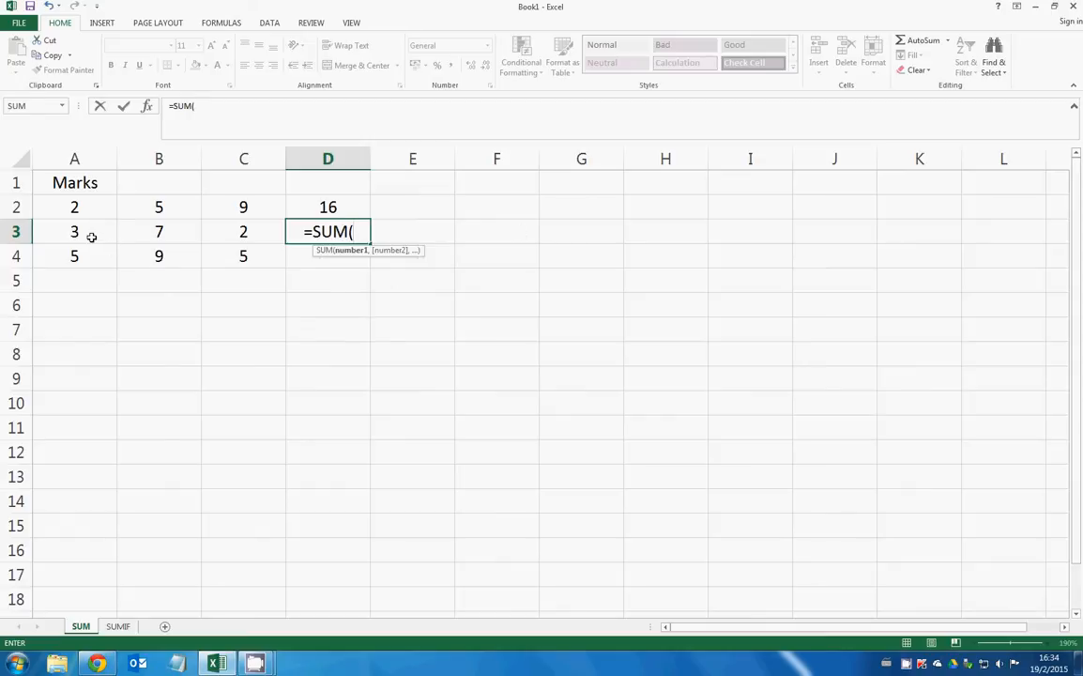
left_click(75, 231)
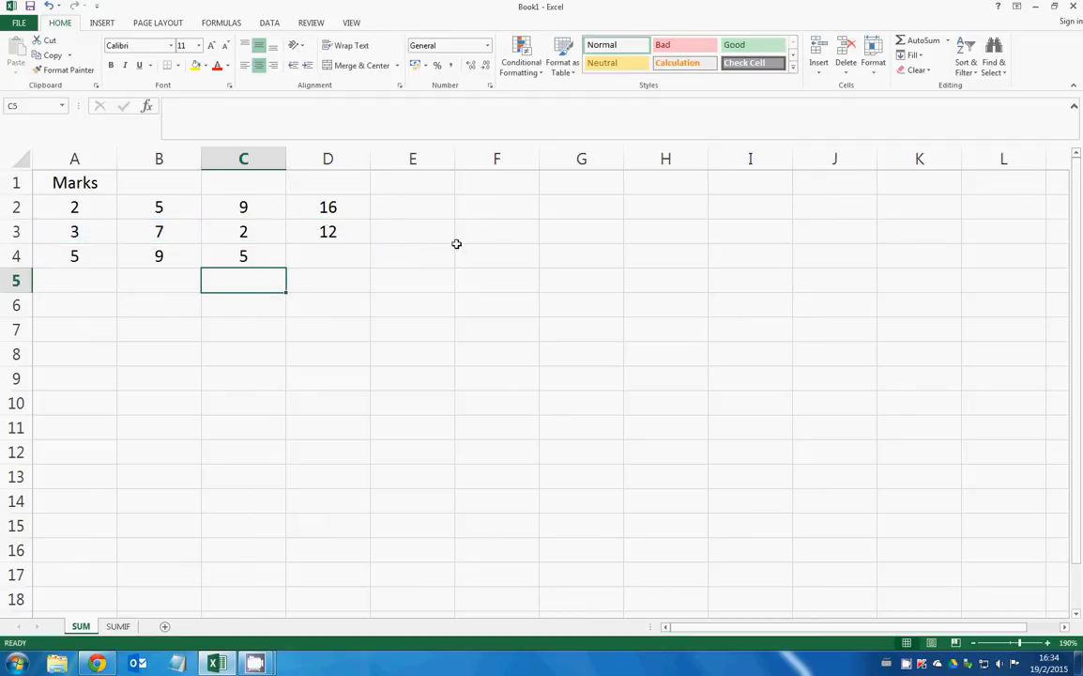
Step: Enter =SUM(C2:C4) in C5, summing 9, 2 and 5 to give 16
type("=")
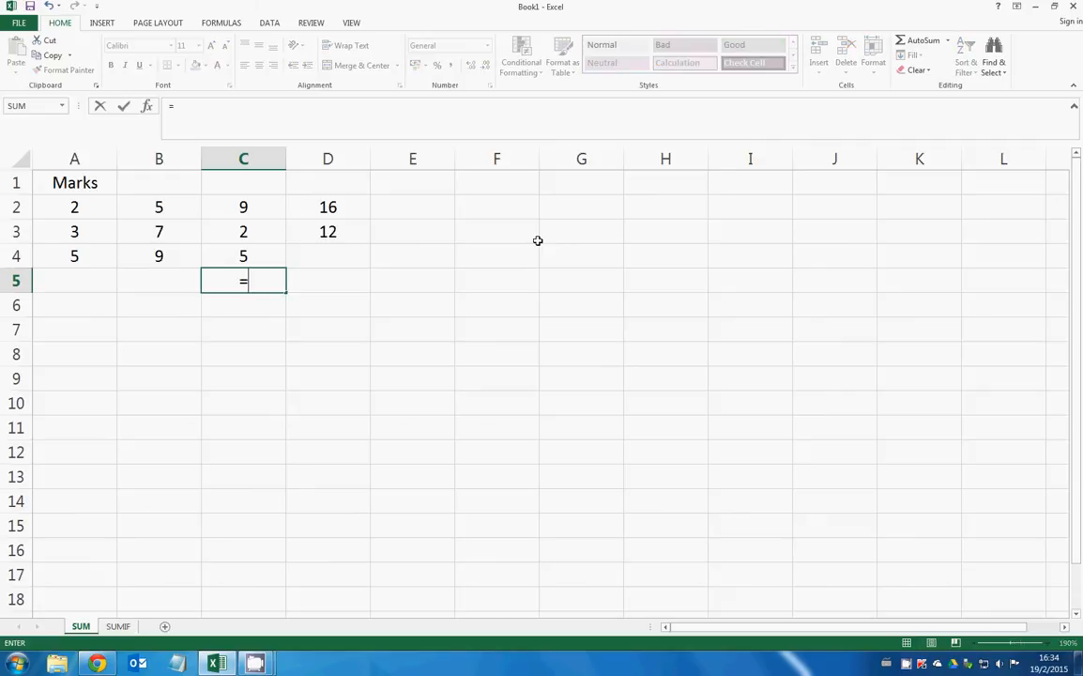
type("SUM(")
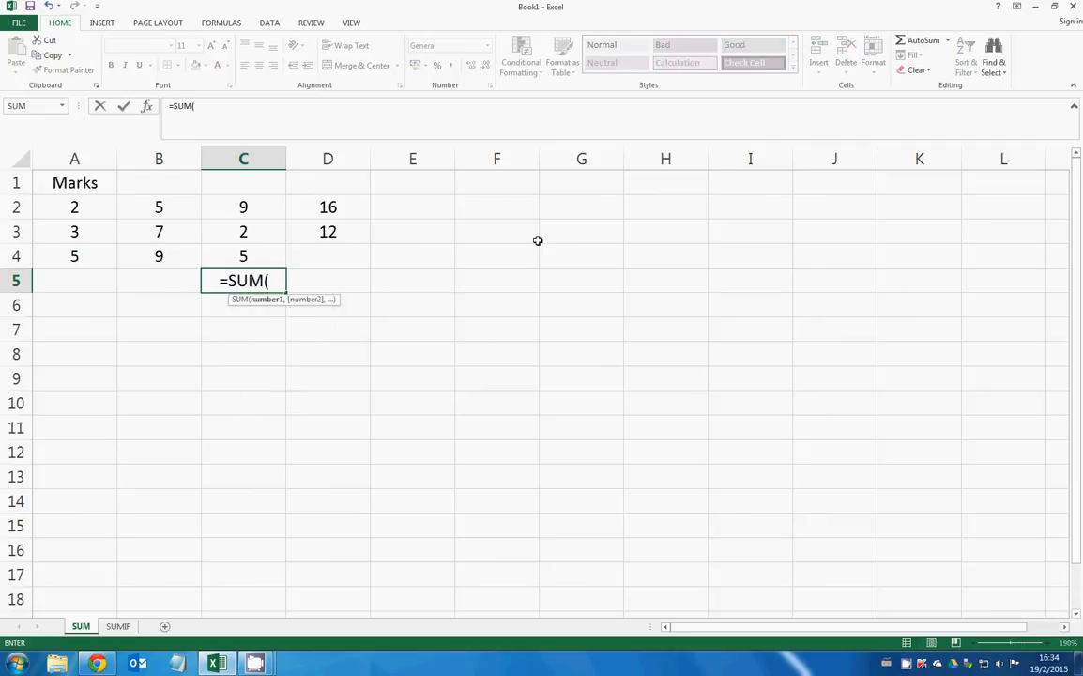
left_click(244, 206)
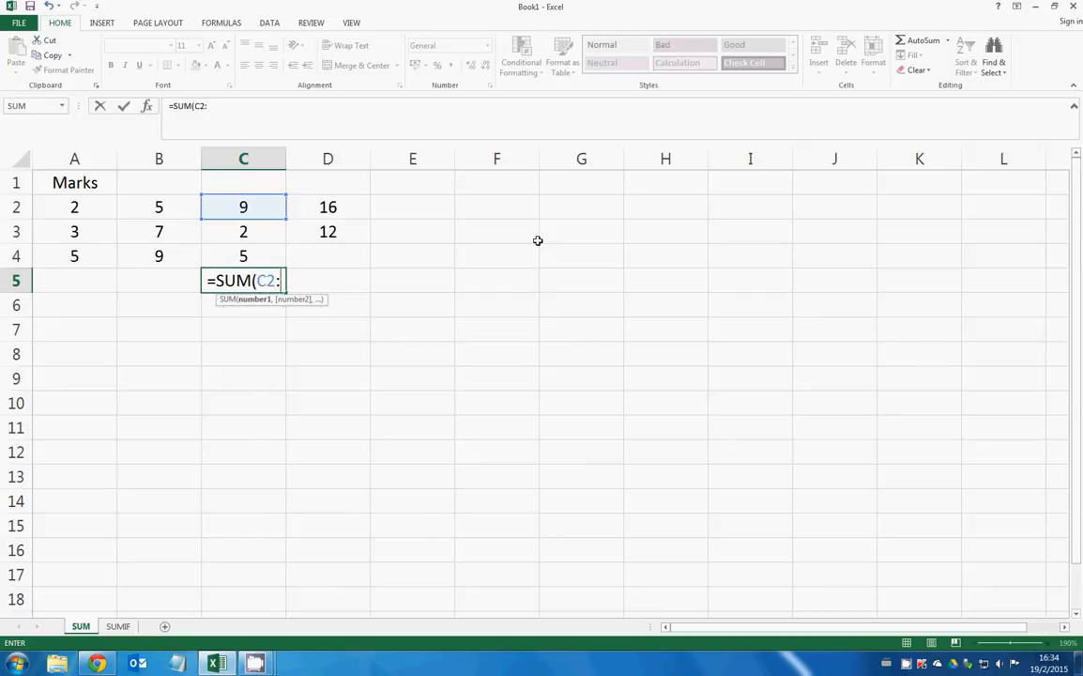
left_click_drag(244, 207, 244, 255)
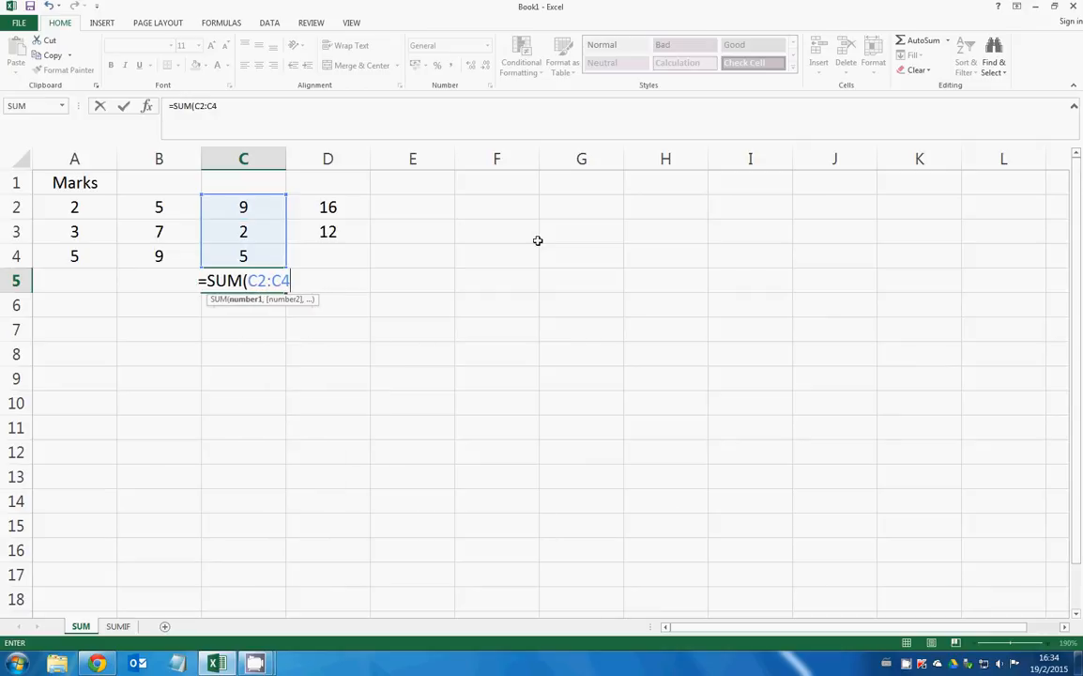
key("enter")
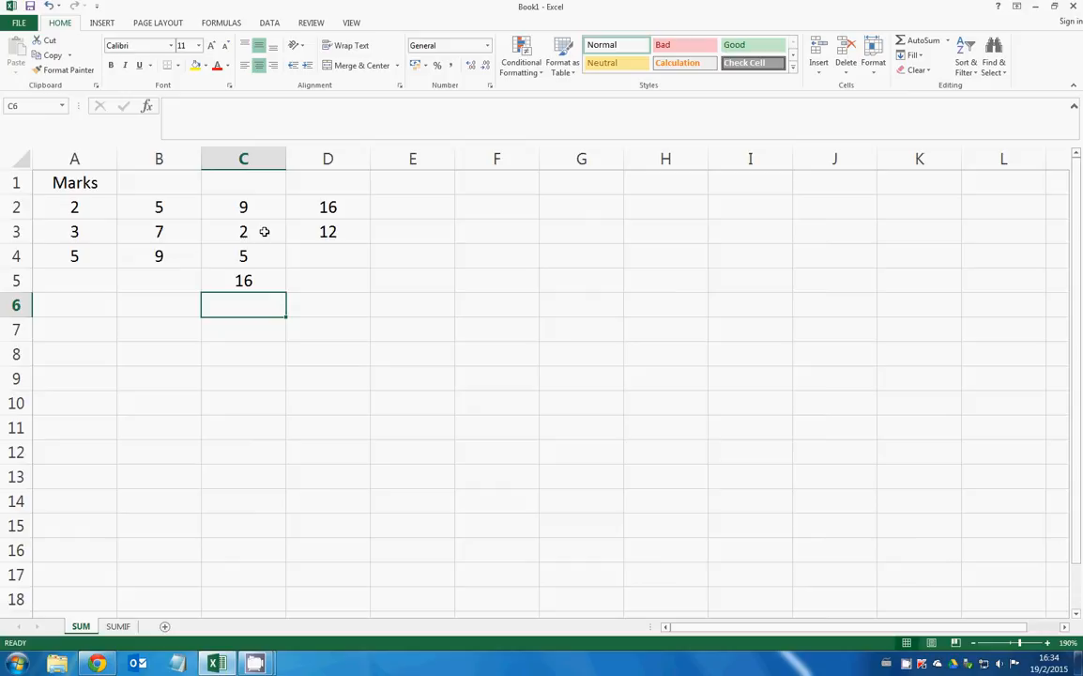
left_click(327, 328)
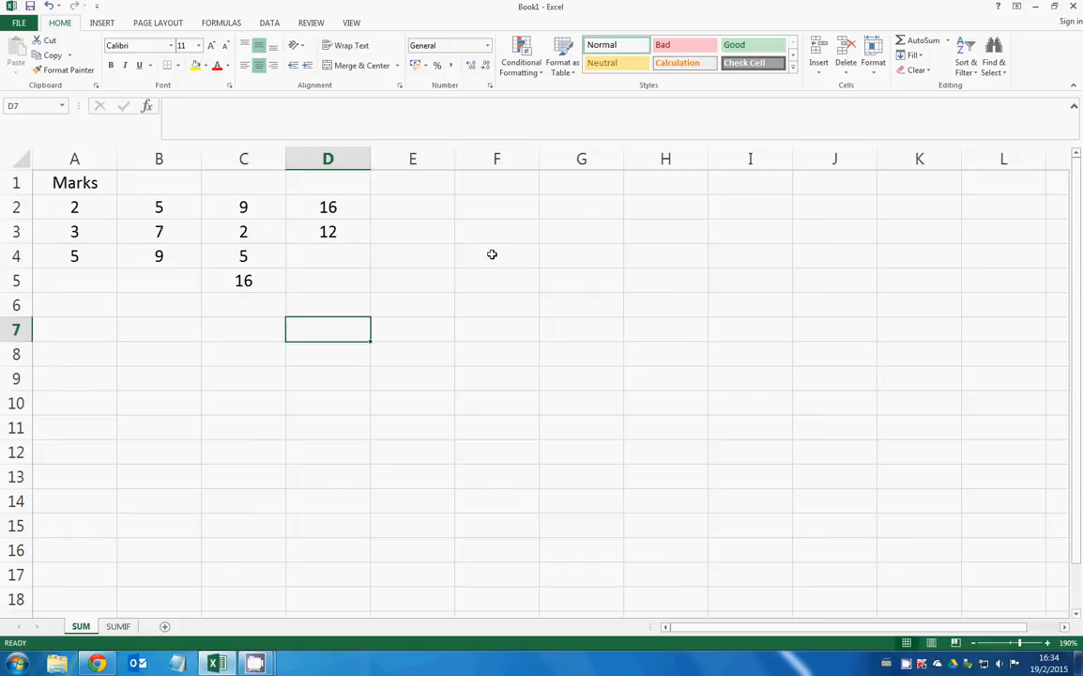
Step: Enter =SUM(A2:A5,B2:B5) in D7, combining columns A and B for a total of 31
type("=S")
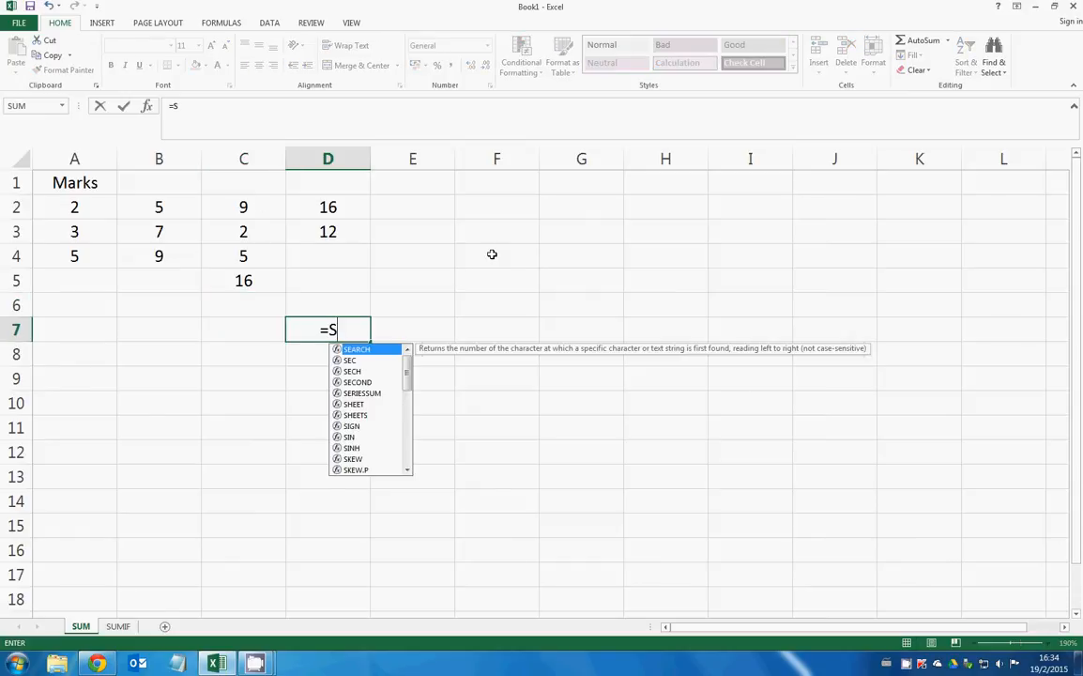
type("UM(")
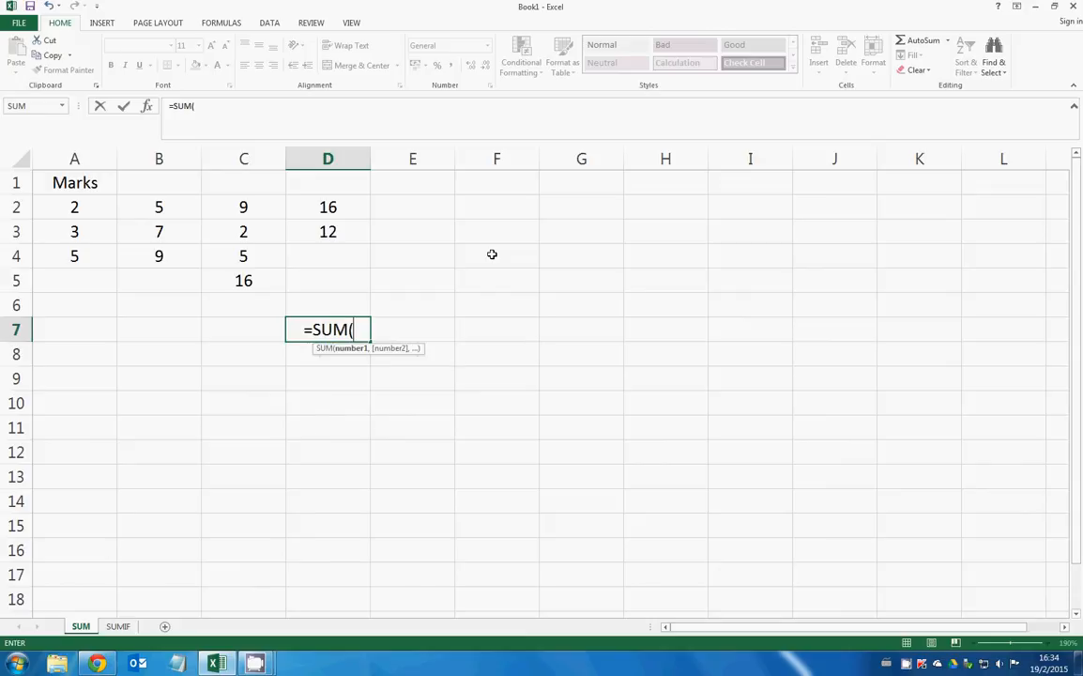
left_click(75, 206)
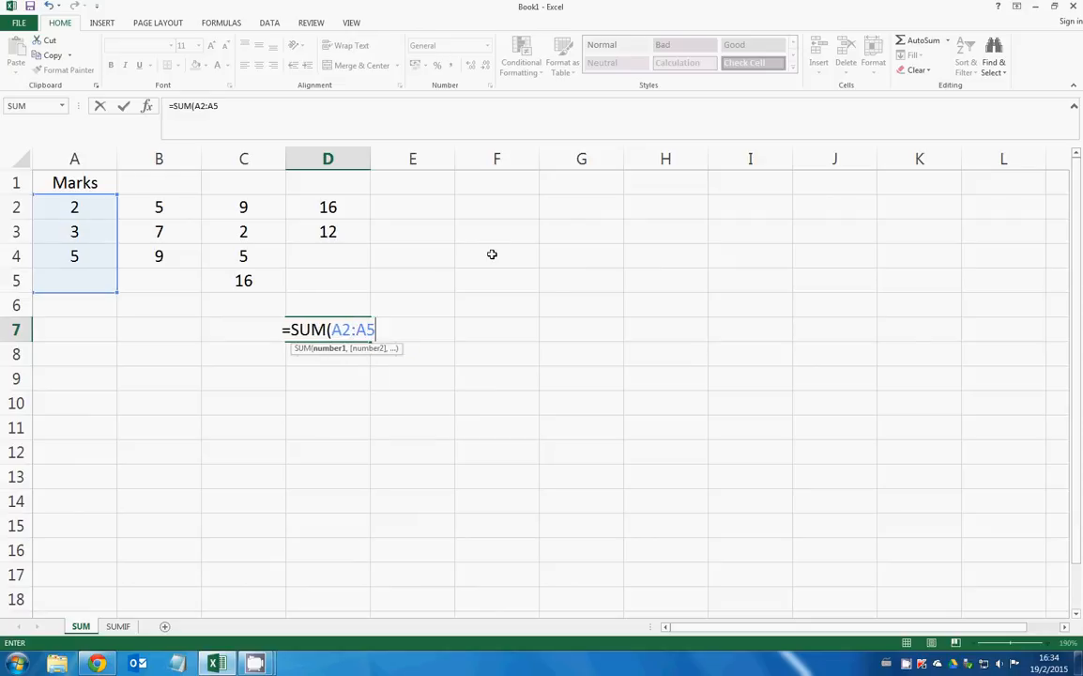
type(",")
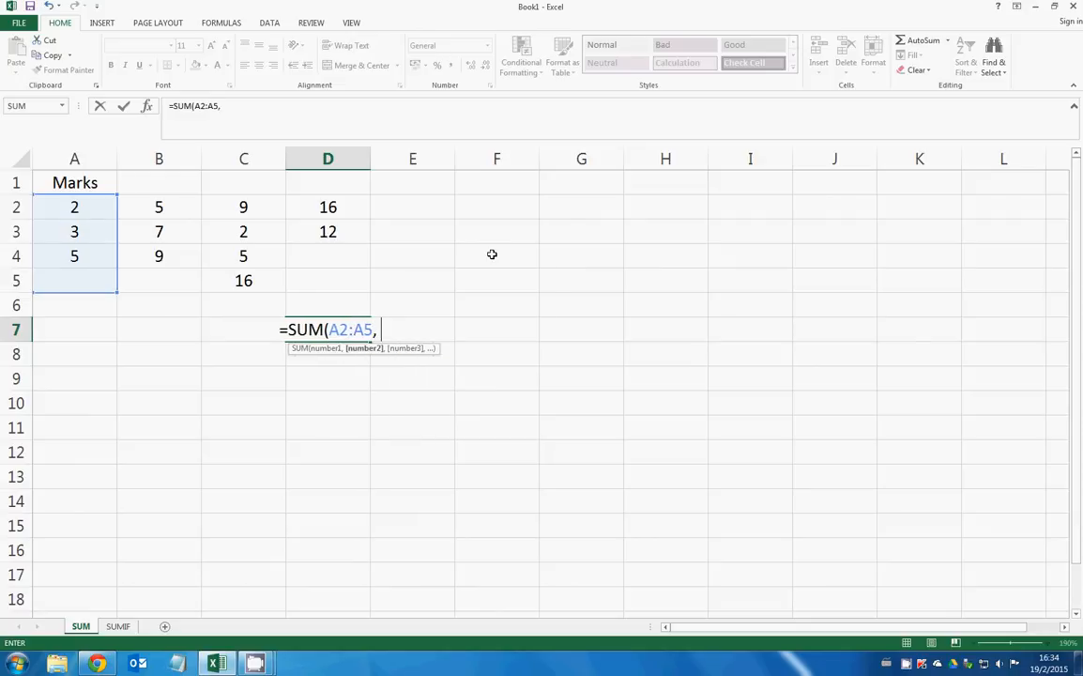
type("B")
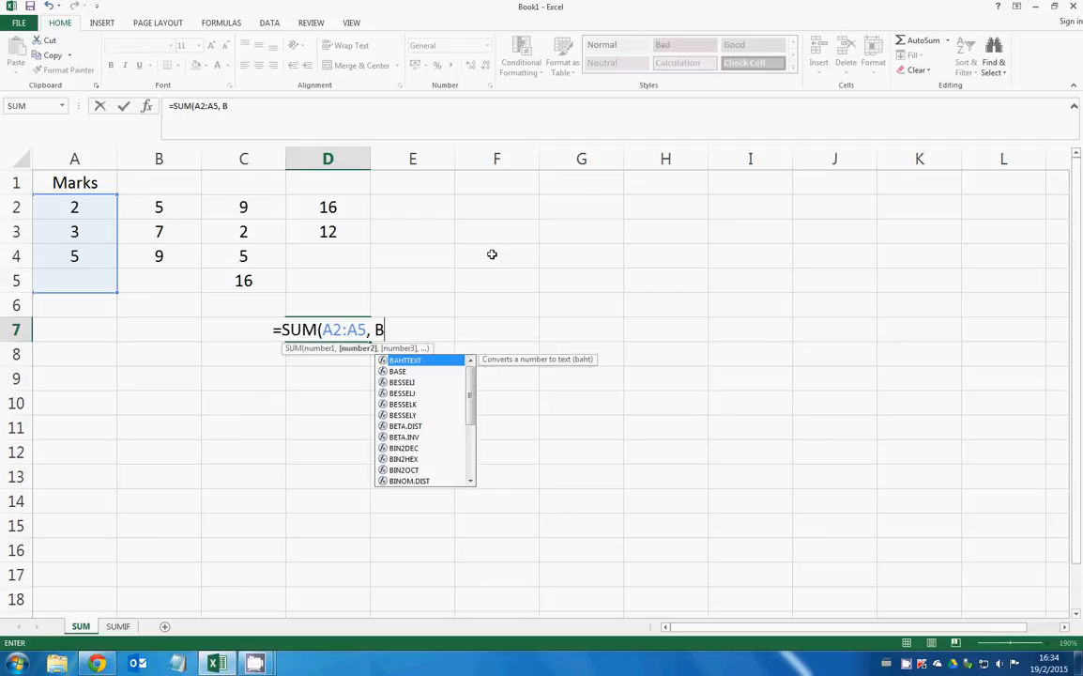
left_click(160, 207)
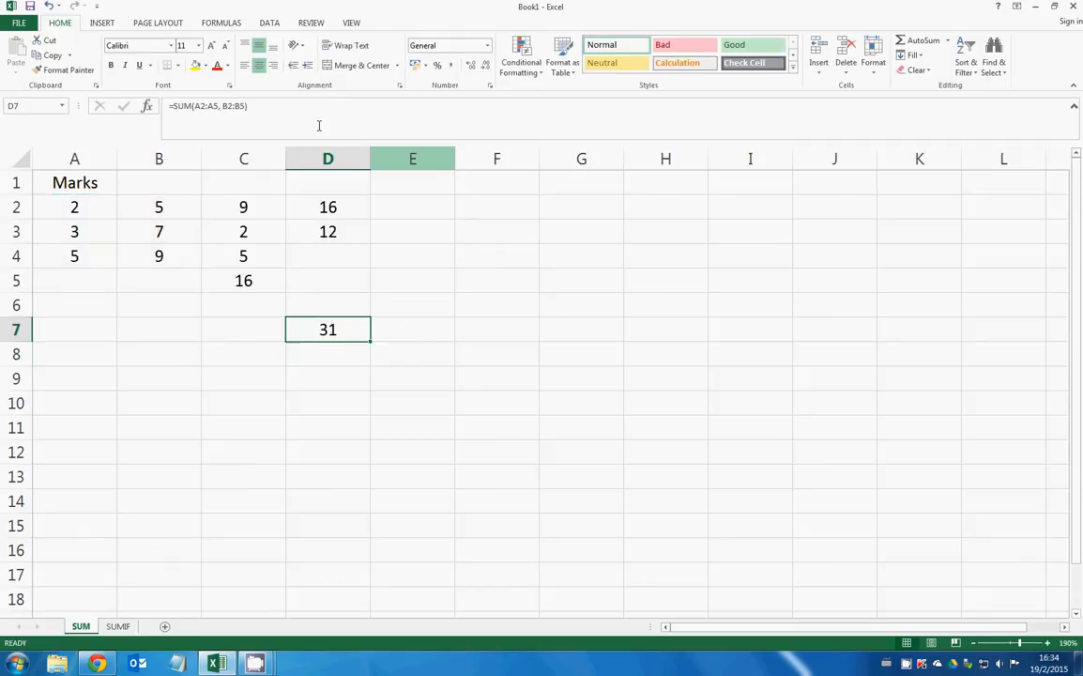
Step: Reopen D7's formula for editing to show A2:A5 and B2:B5 outlined
double_click(327, 328)
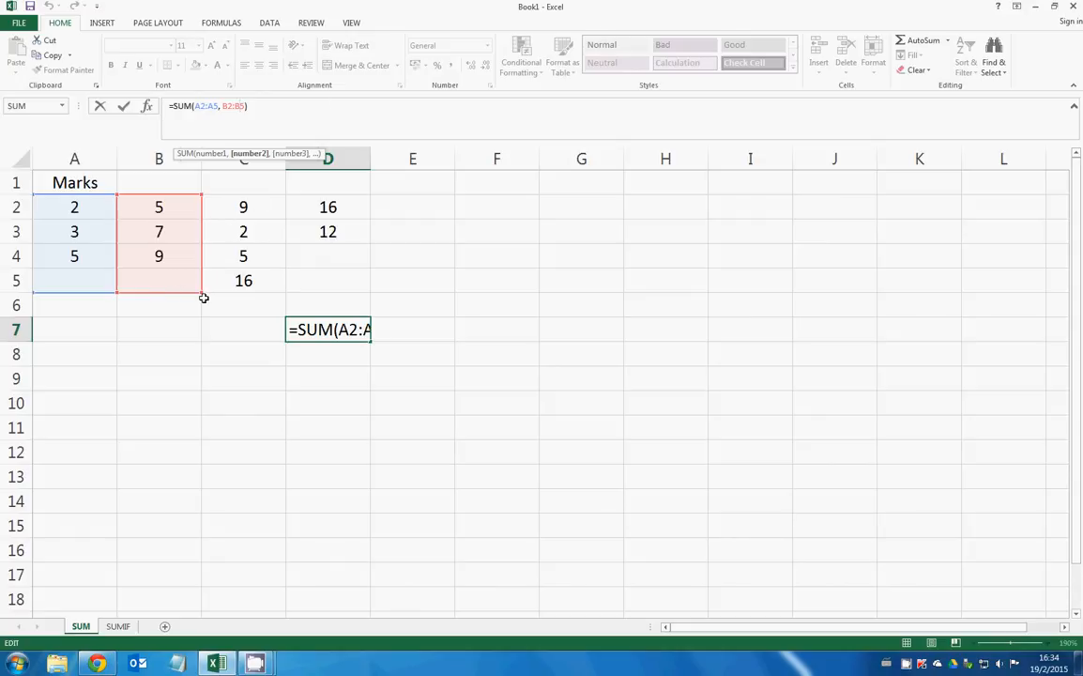
mouse_move(248, 304)
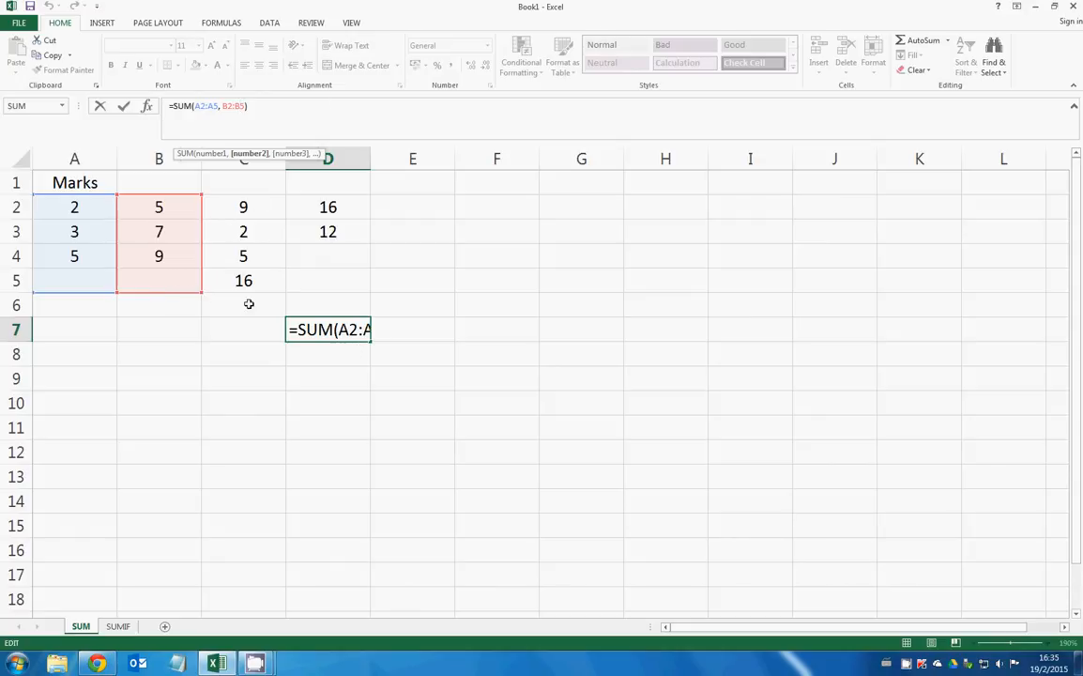